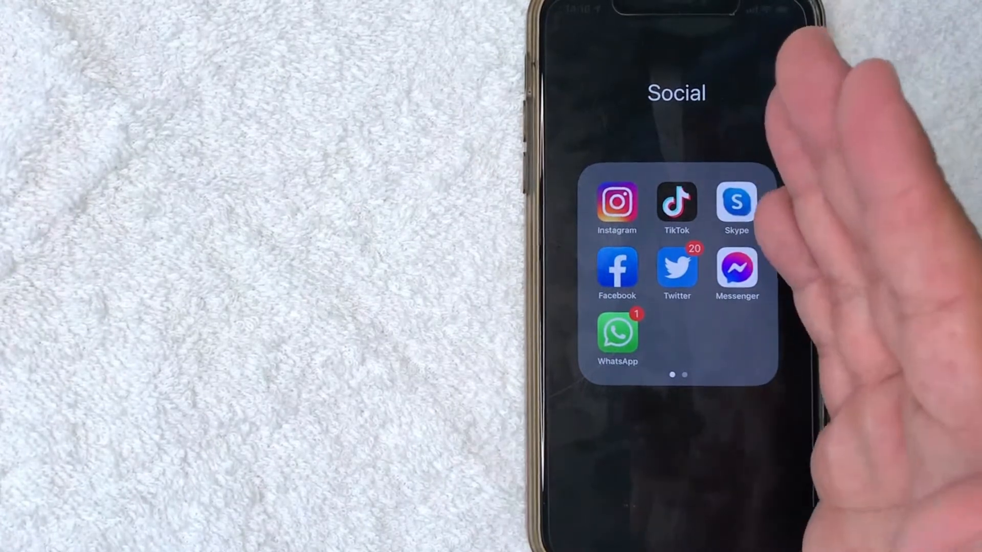
{"action": "mouse_move", "coordinate": [814, 251]}
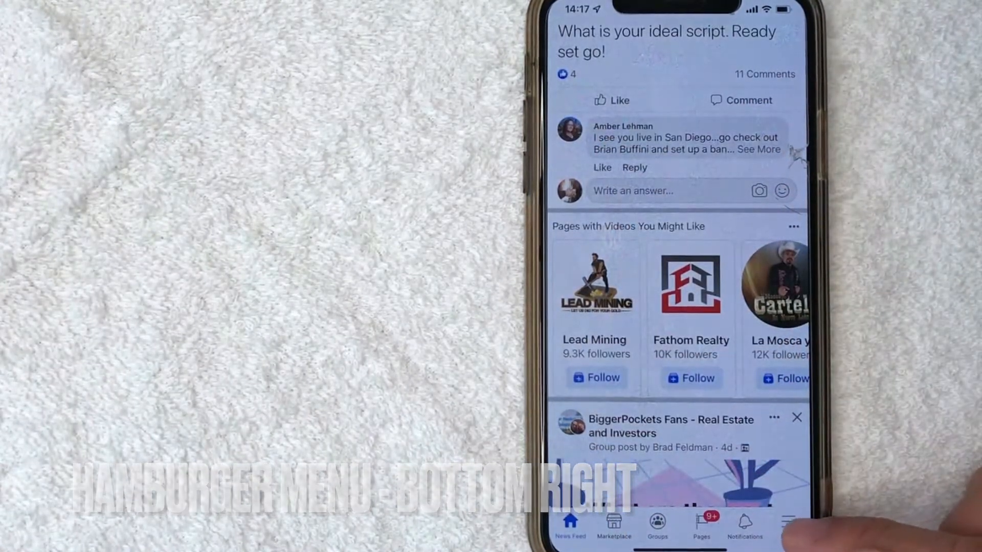
From the Menu tab, go into Settings under Settings & Privacy.
{"action": "left_click", "coordinate": [789, 525]}
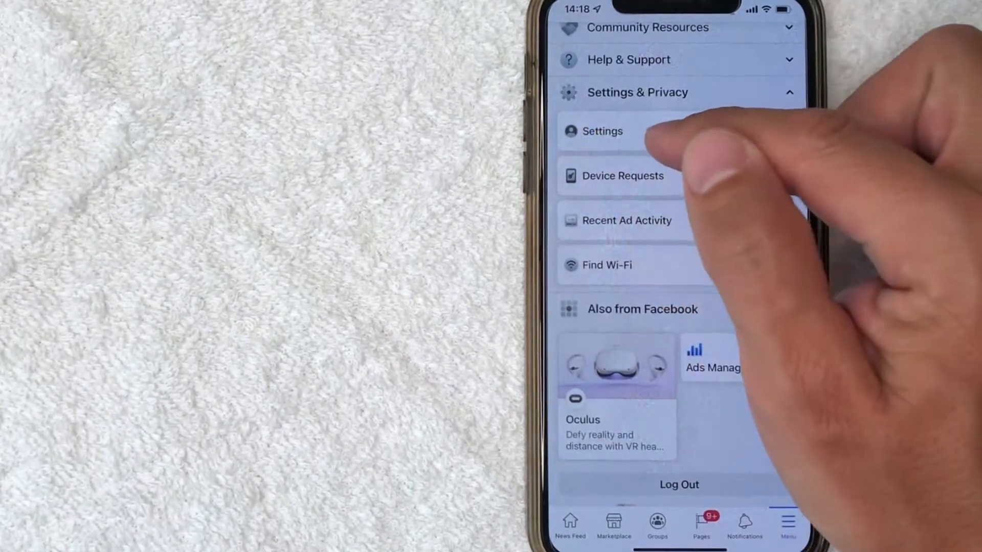
{"action": "left_click", "coordinate": [603, 131]}
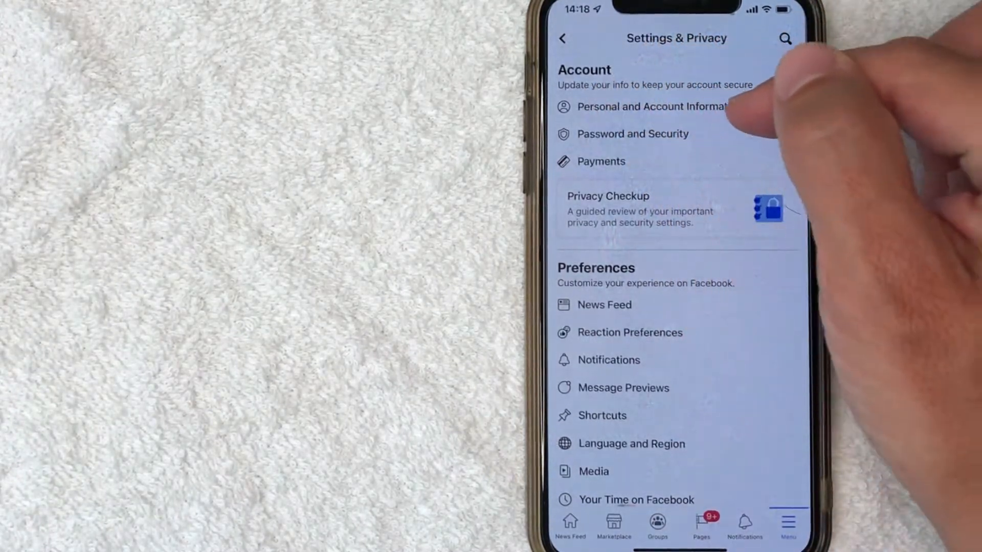
Go to Contact Info under Personal and Account Information.
{"action": "left_click", "coordinate": [650, 106]}
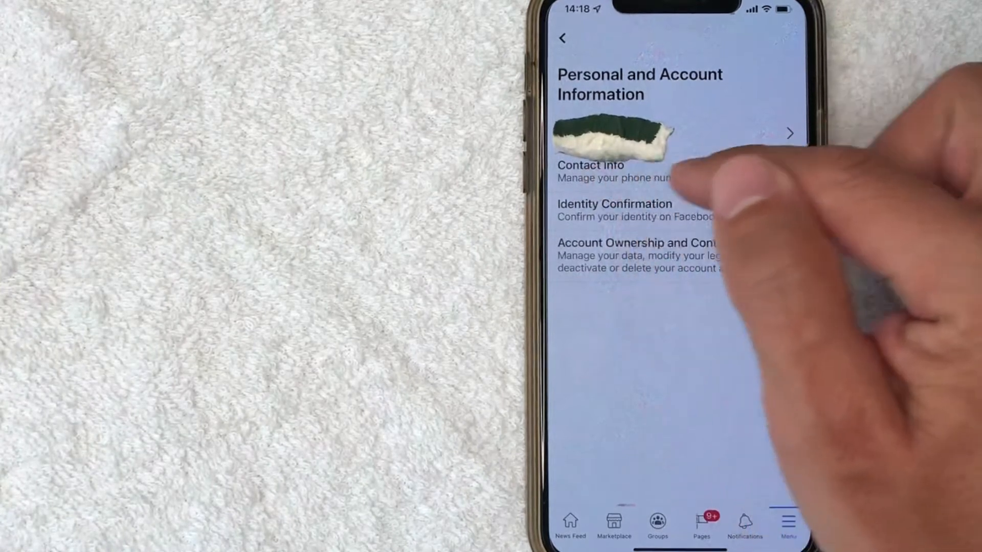
{"action": "left_click", "coordinate": [614, 171]}
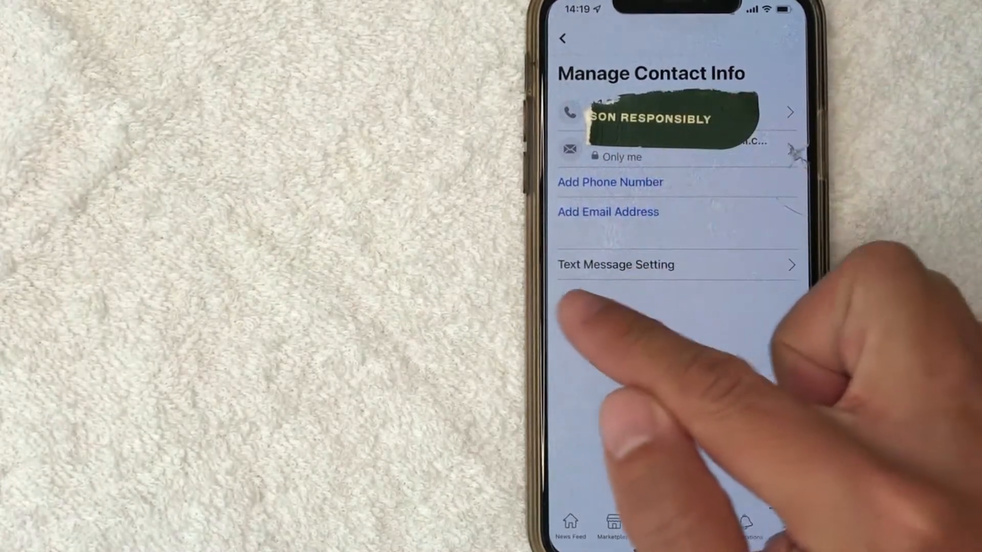
Open Text Message Setting from the Manage Contact Info page.
{"action": "left_click", "coordinate": [616, 264]}
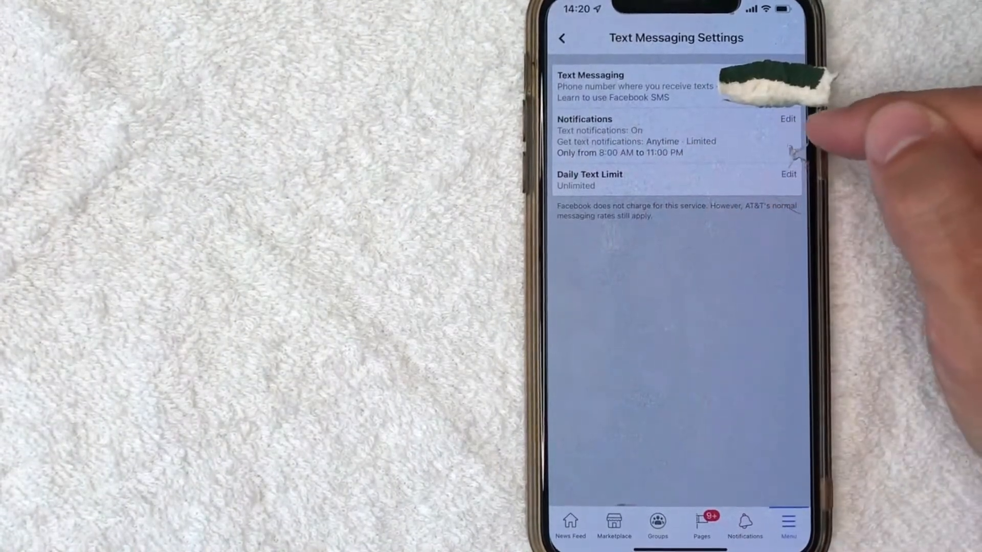
Edit Notifications and switch off Get text notifications.
{"action": "left_click", "coordinate": [787, 119]}
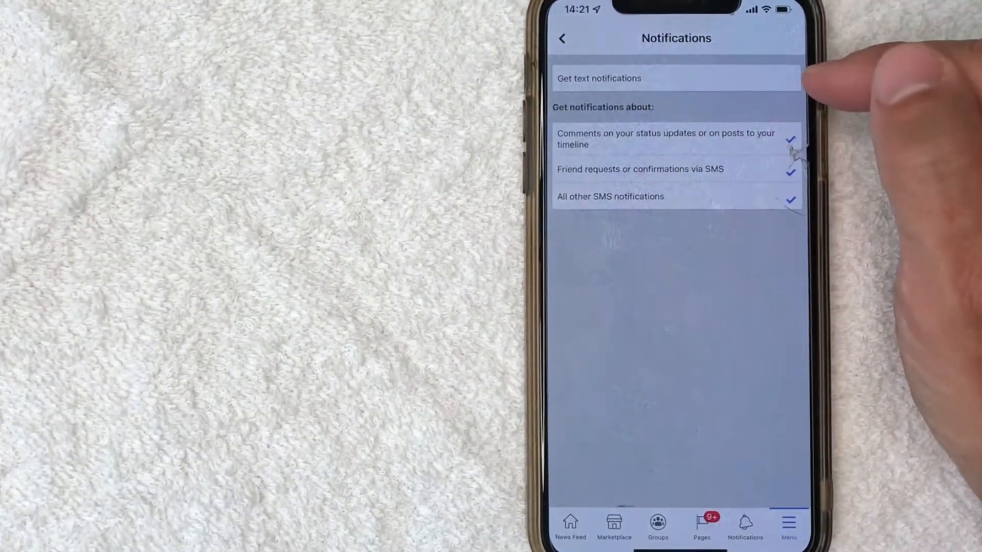
{"action": "mouse_move", "coordinate": [802, 145]}
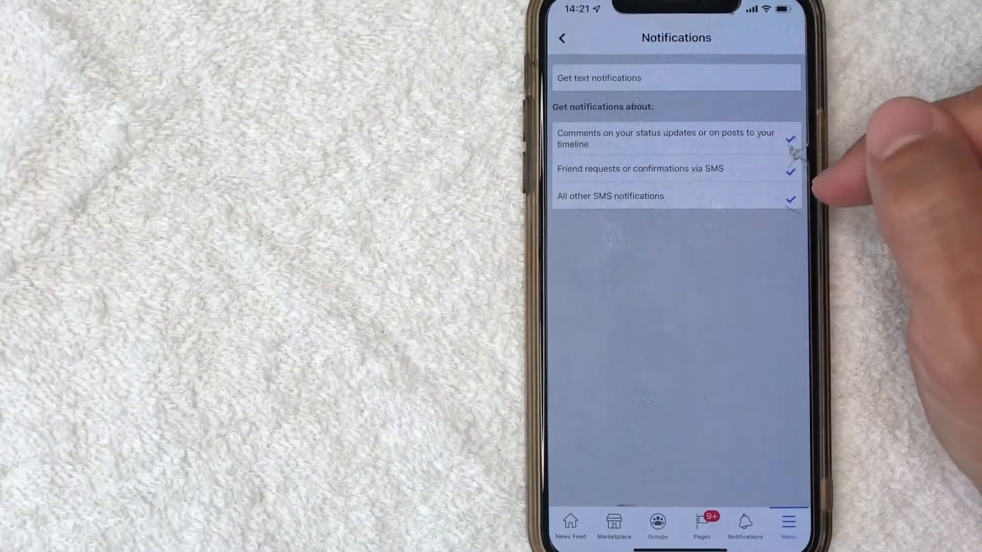
{"action": "left_click", "coordinate": [791, 172]}
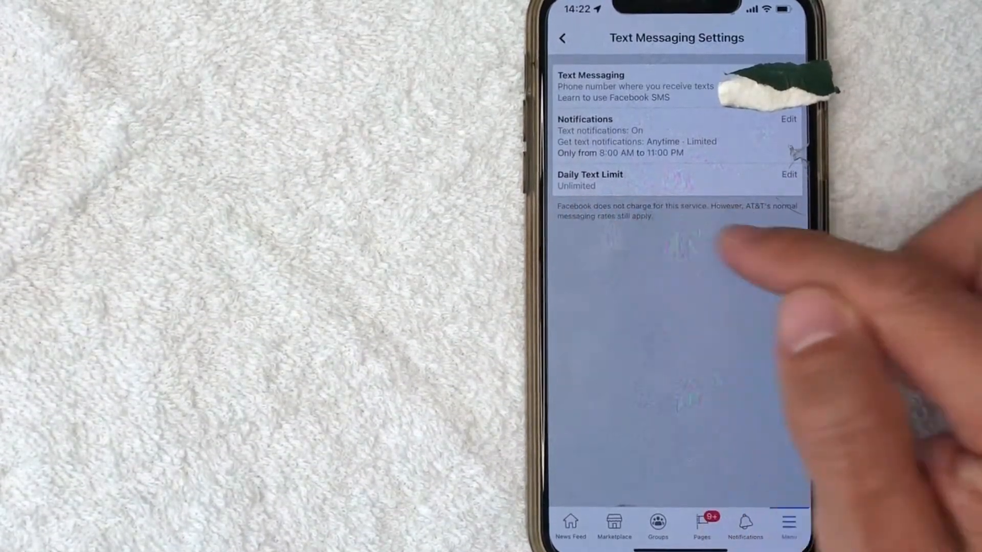
Edit the Daily Text Limit and choose 1 text per day.
{"action": "left_click", "coordinate": [789, 174]}
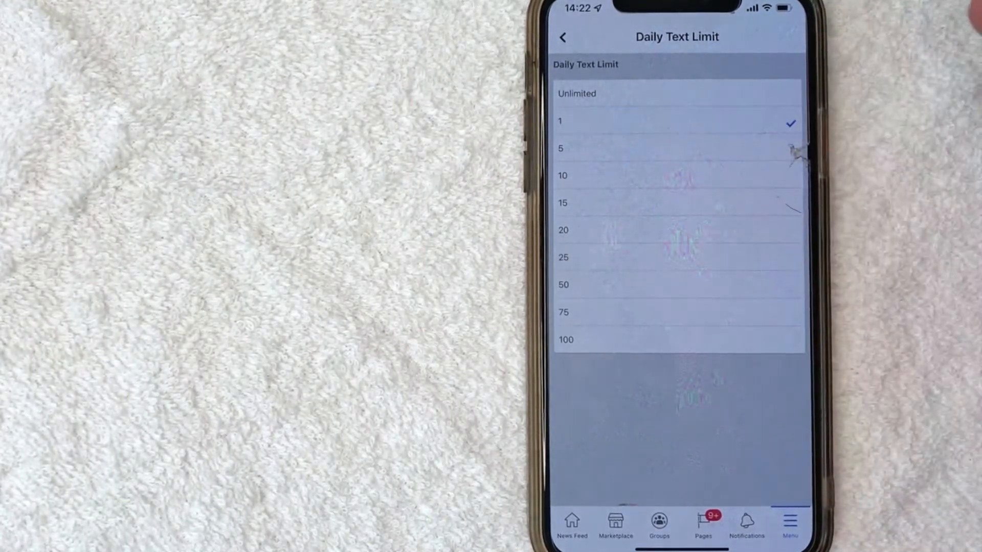
{"action": "left_click", "coordinate": [560, 121]}
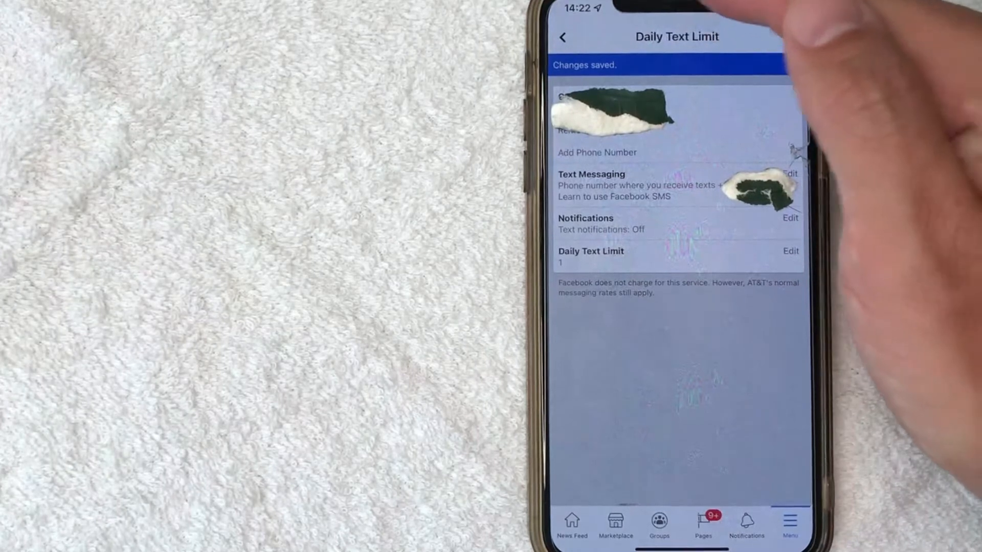